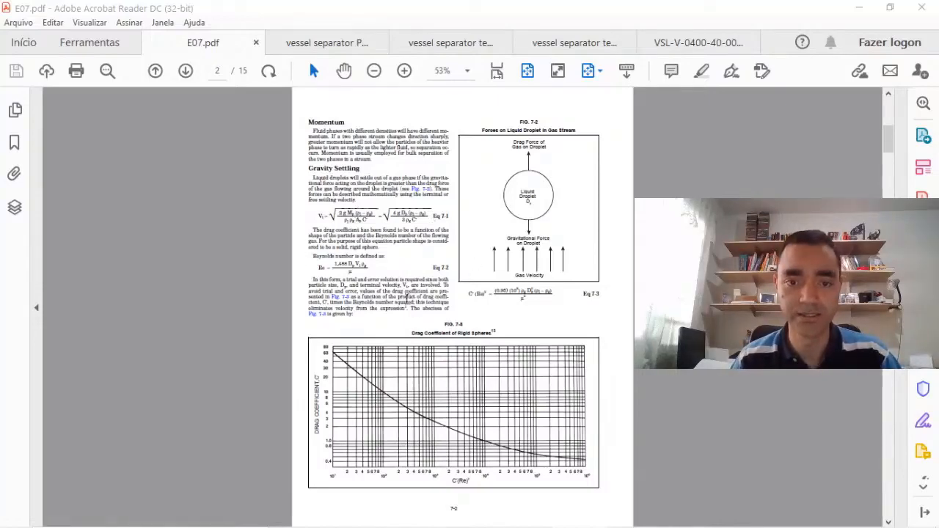
- Go to page 5 of E07.pdf with the horizontal and vertical gas-liquid separator figures
left_click(185, 70)
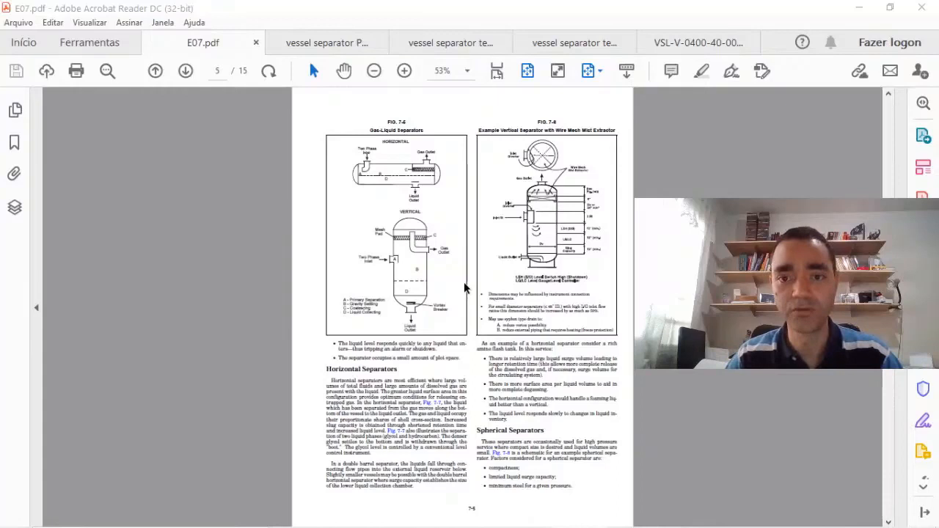
mouse_move(551, 161)
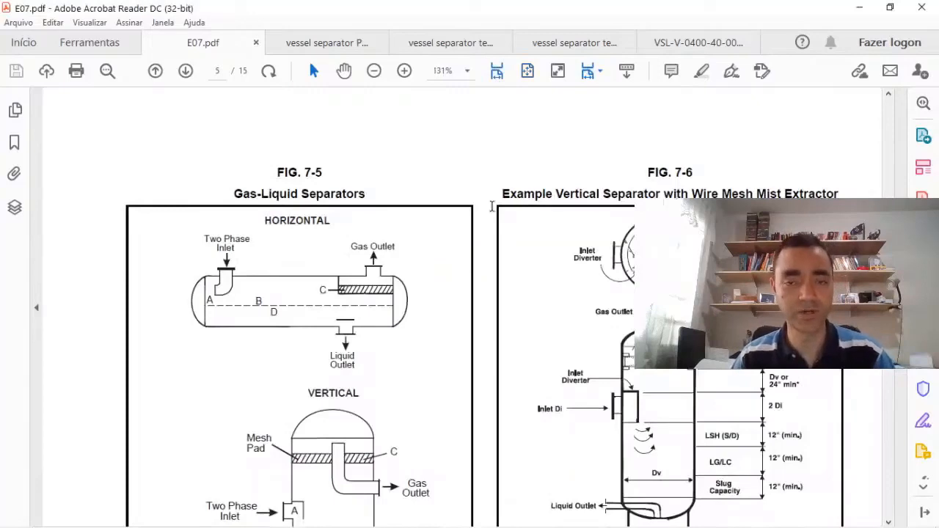
scroll("down", 3)
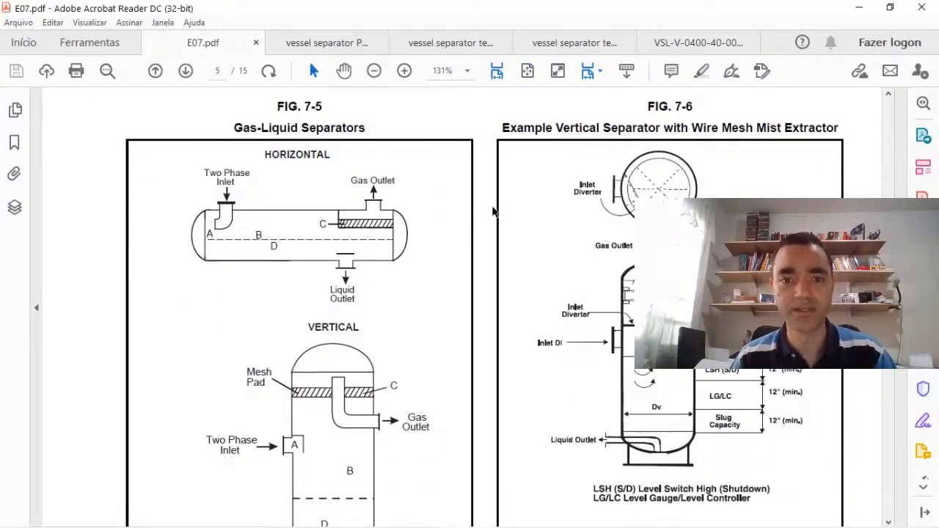
left_click(373, 71)
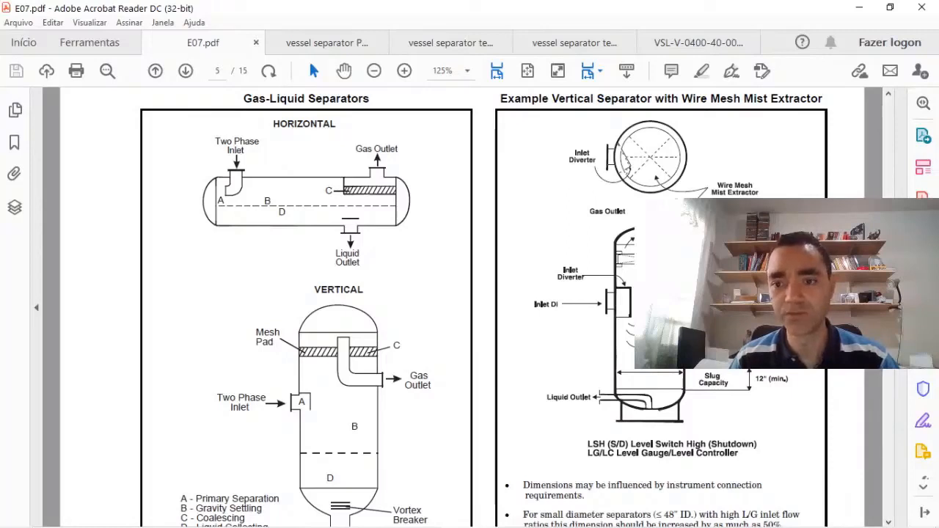
mouse_move(691, 395)
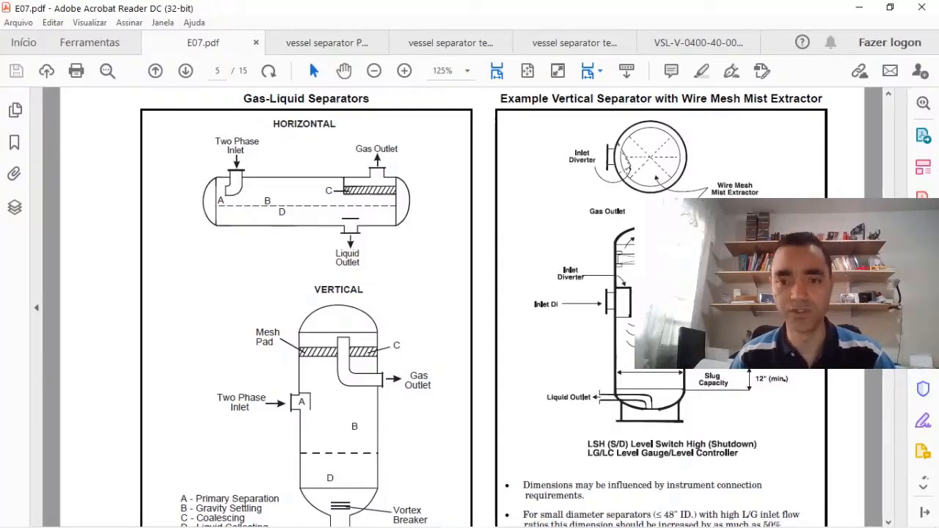
mouse_move(543, 200)
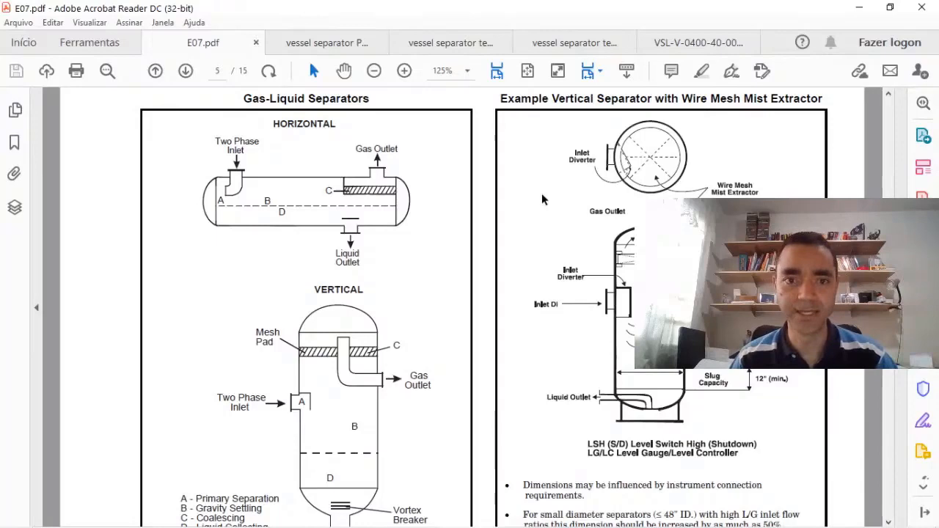
- Zoom back out to 53% whole-page view and scroll ahead to the page 9 mist extractor figures
left_click(372, 70)
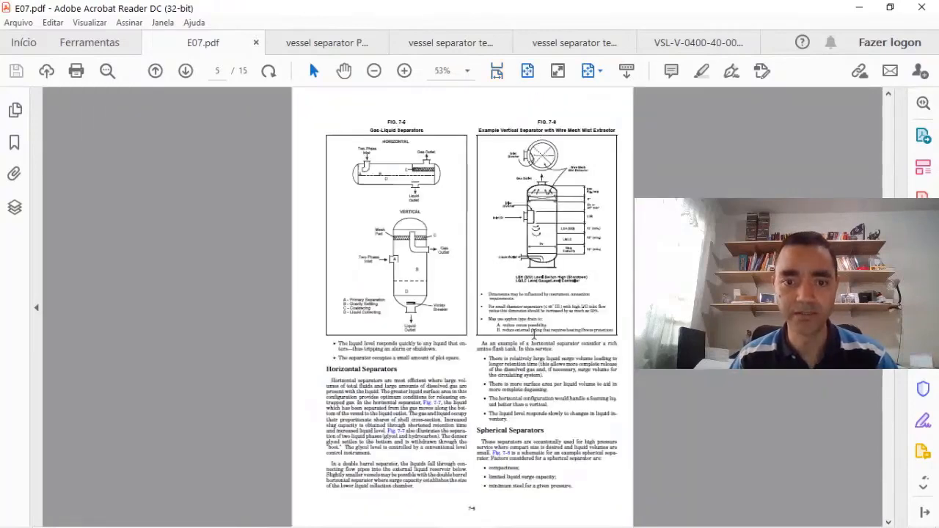
scroll("down", 3)
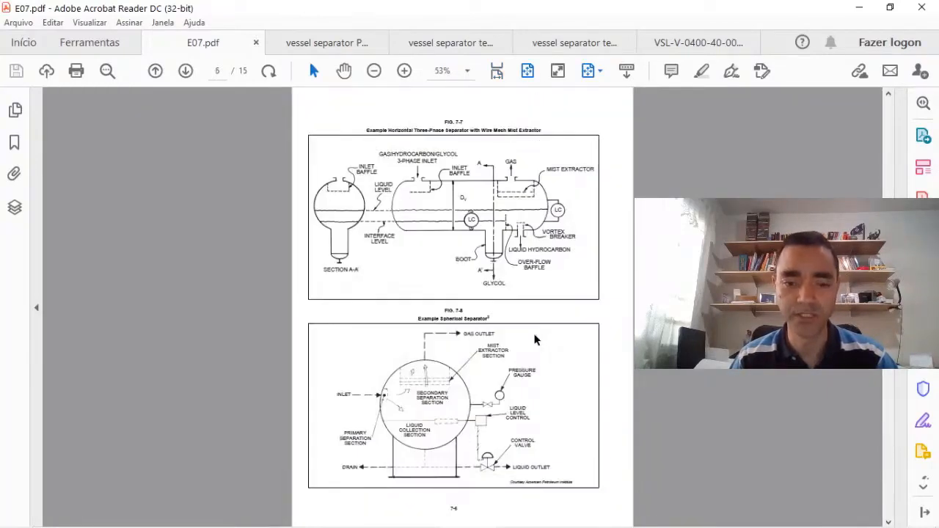
scroll("down", 3)
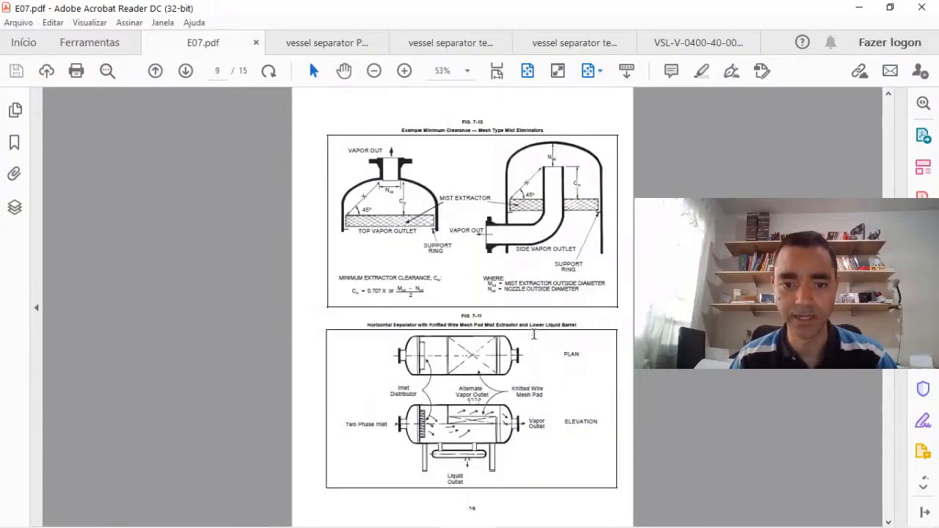